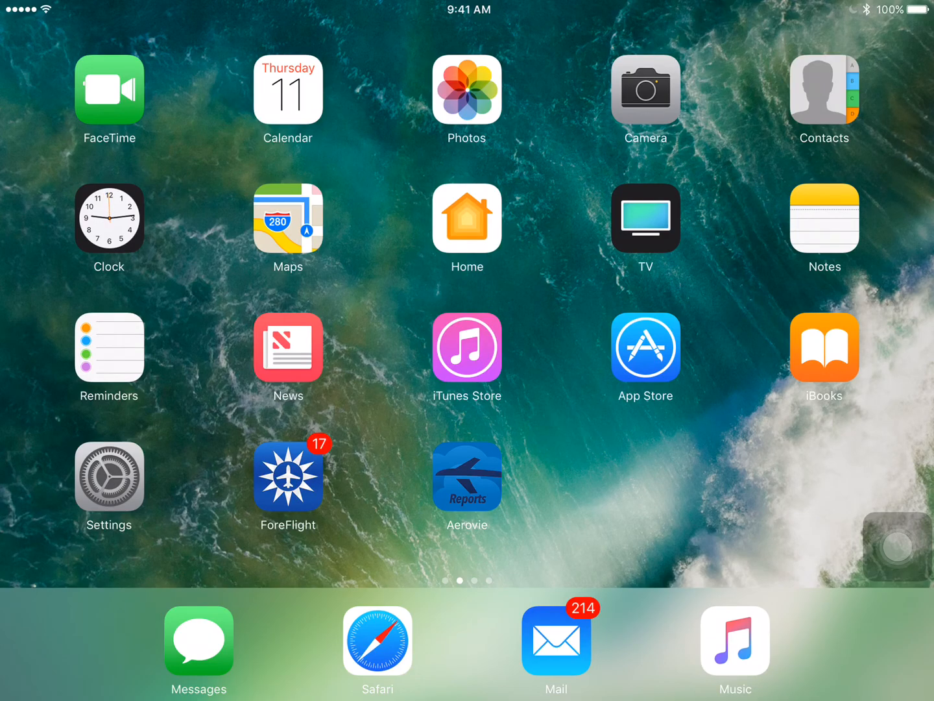
# Join the FlightBox-b827ebf056f5 Wi-Fi network in iOS Settings and go back to the home screen.
pyautogui.click(109, 478)
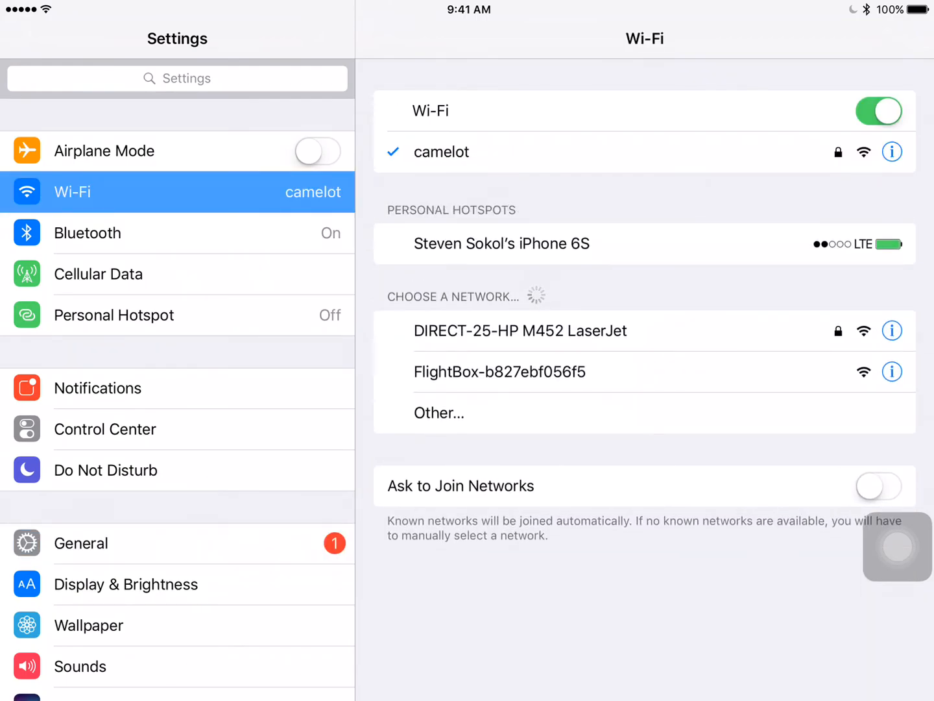
pyautogui.click(500, 371)
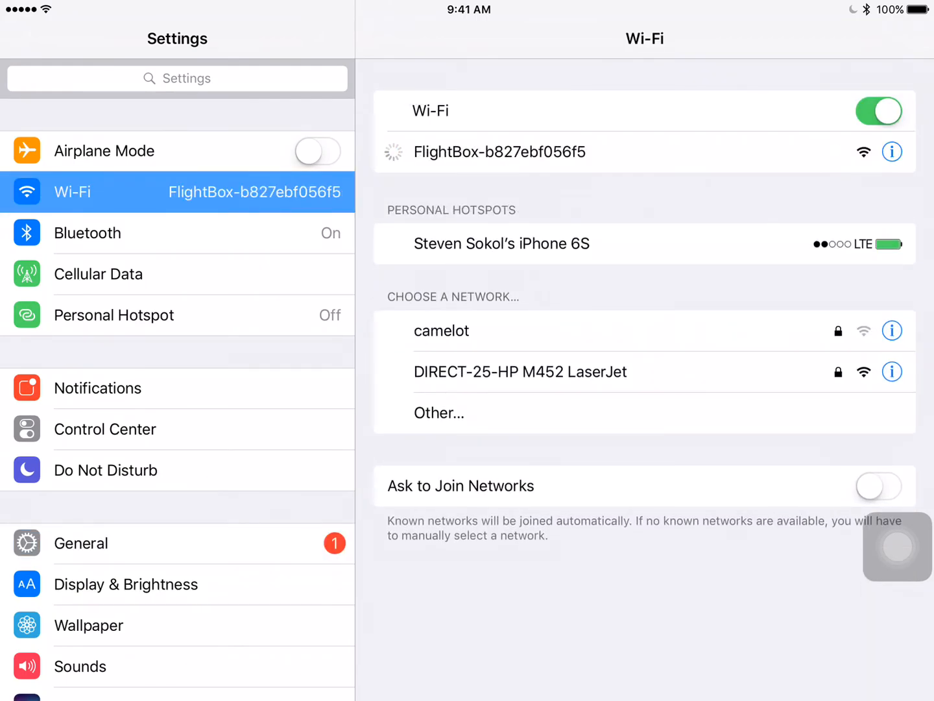
pyautogui.click(499, 151)
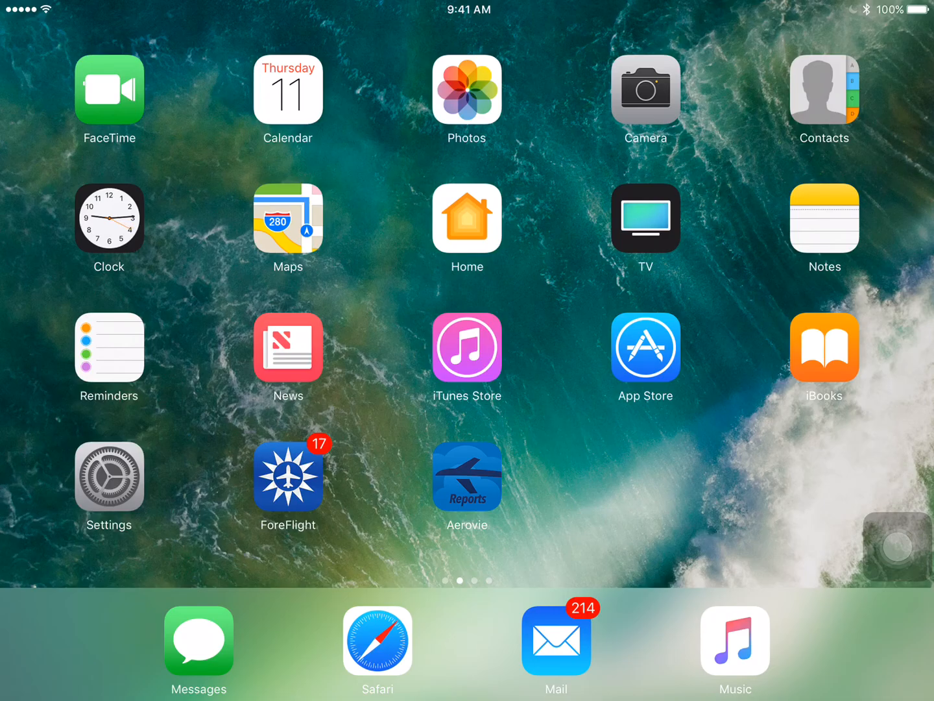
# Launch Safari and enter the FlightBox address 192.168.10.1 in the address bar.
pyautogui.click(377, 641)
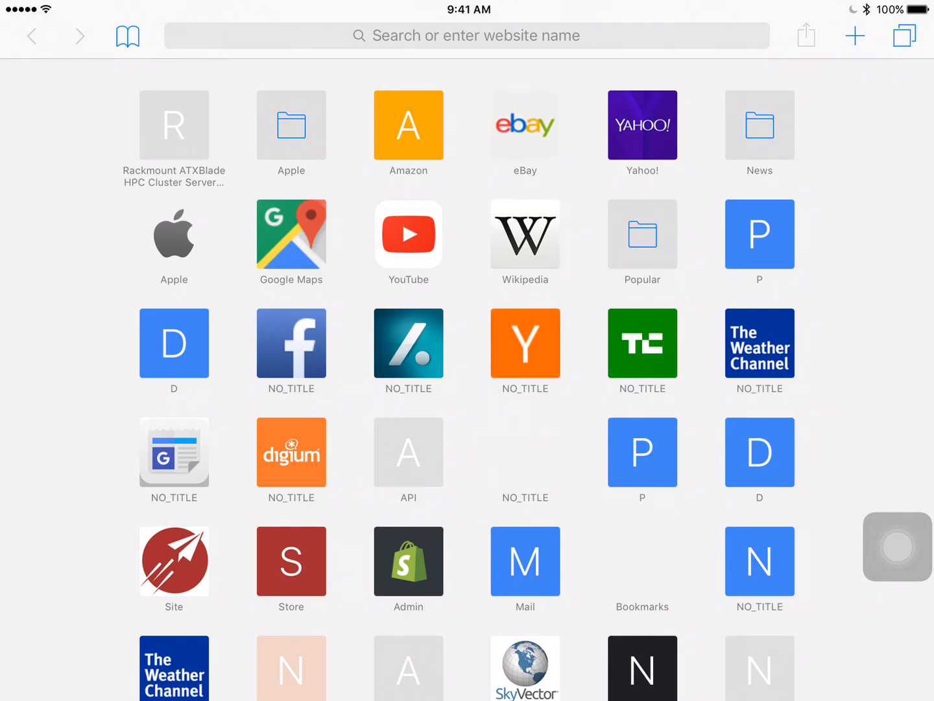
pyautogui.click(467, 35)
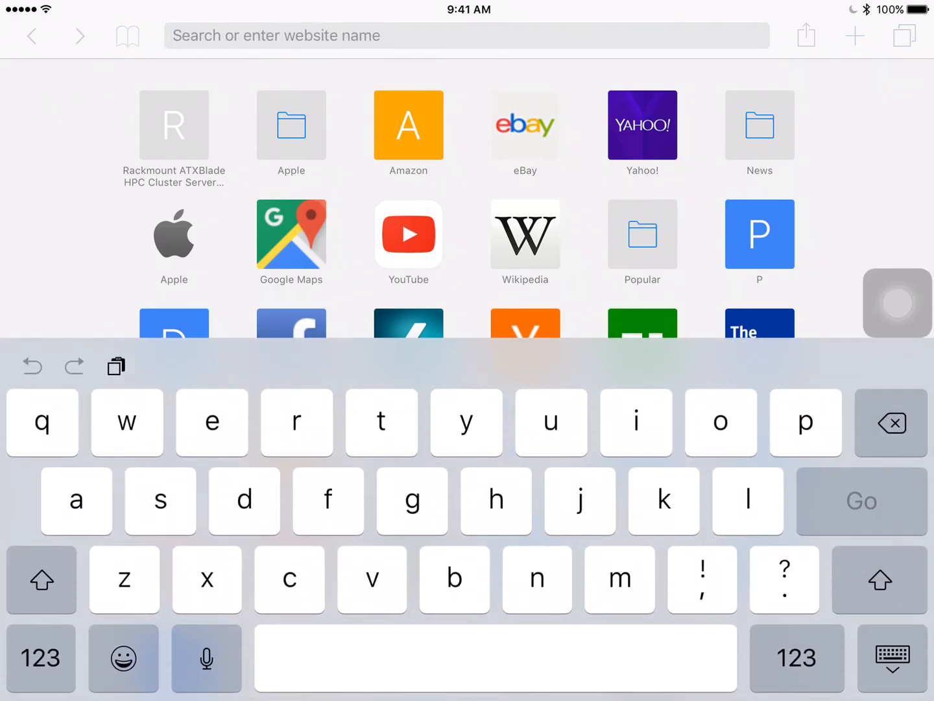
pyautogui.click(40, 657)
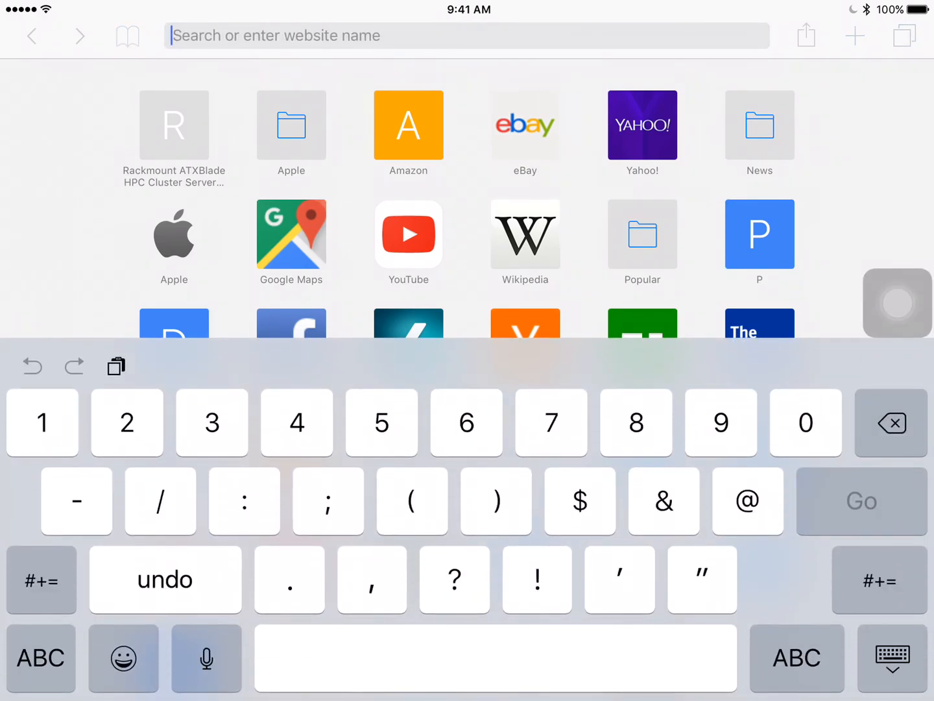
pyautogui.write('192.168.100.1:8080')
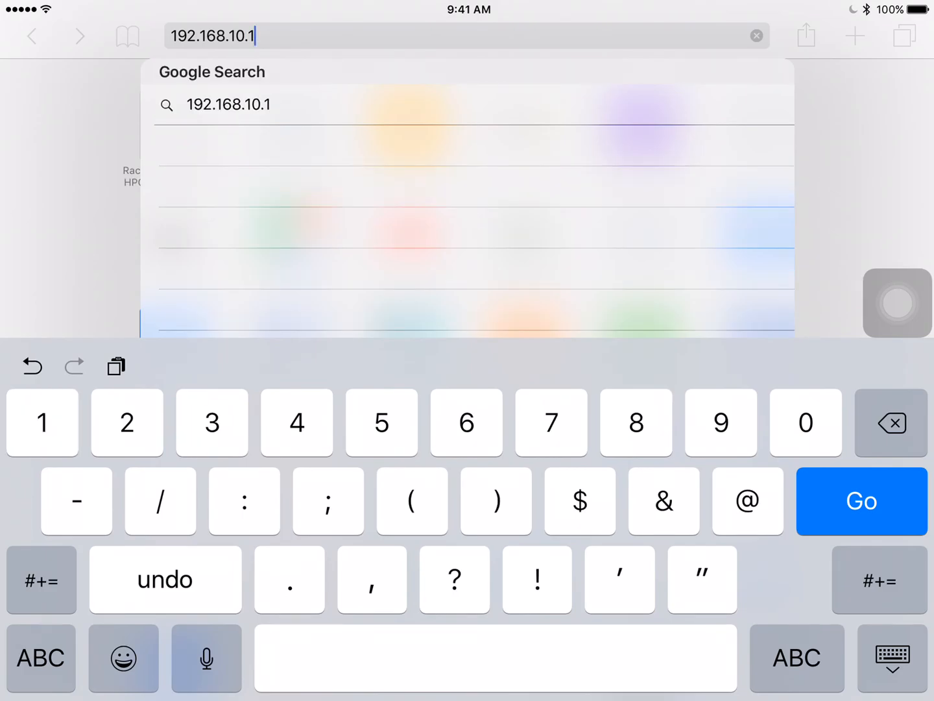
# Load 192.168.10.1 to show the FlightBox Status page with message counts, GPS and uptime.
pyautogui.click(861, 501)
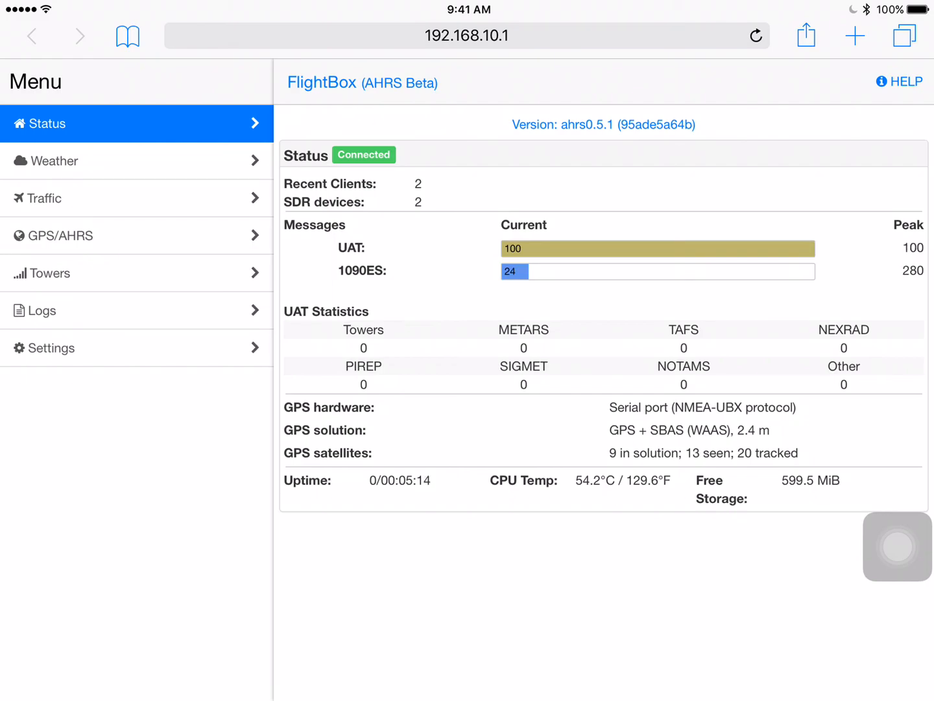
# Open the Weather page, which has no watched stations or reports yet.
pyautogui.click(55, 160)
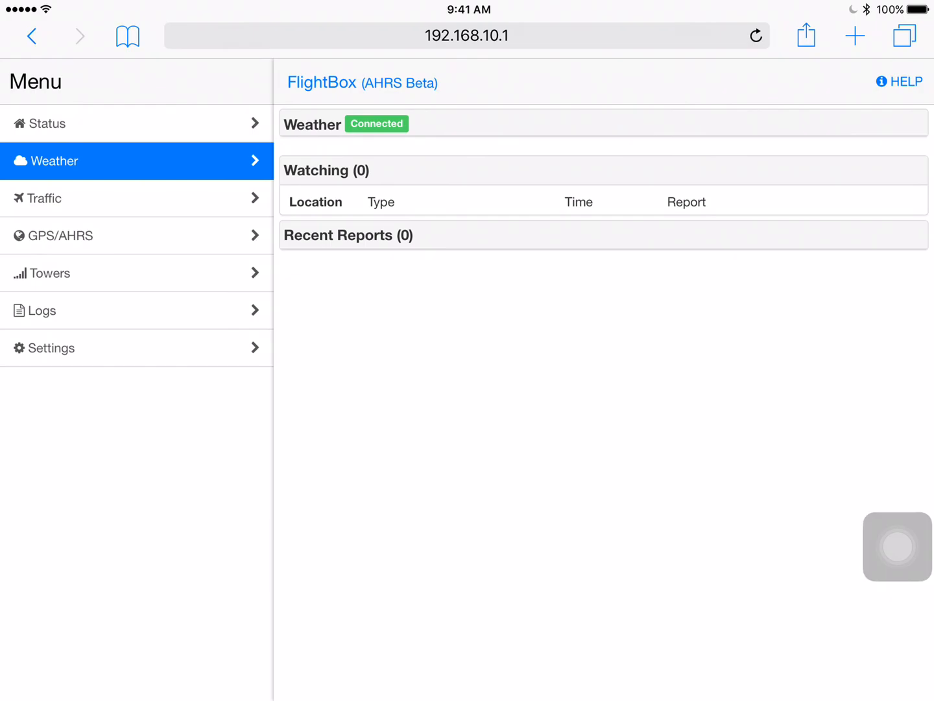
# Open the Traffic page listing N12345 plus Mode S aircraft N391SW and N416WN.
pyautogui.click(44, 198)
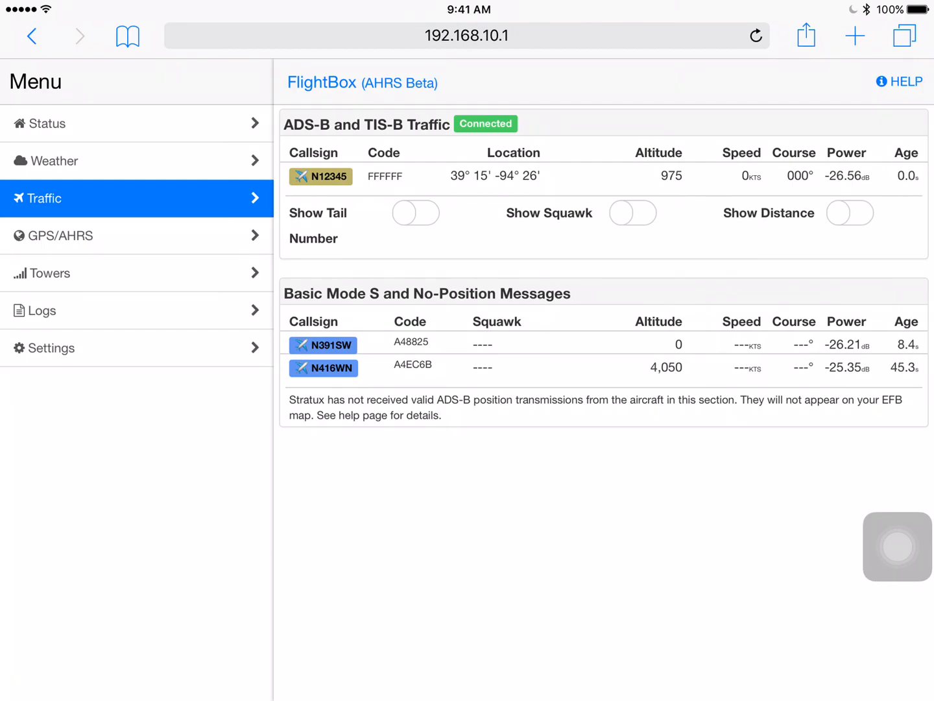
# Open the GPS/AHRS page showing map position, attitude indicator and satellite data.
pyautogui.click(61, 235)
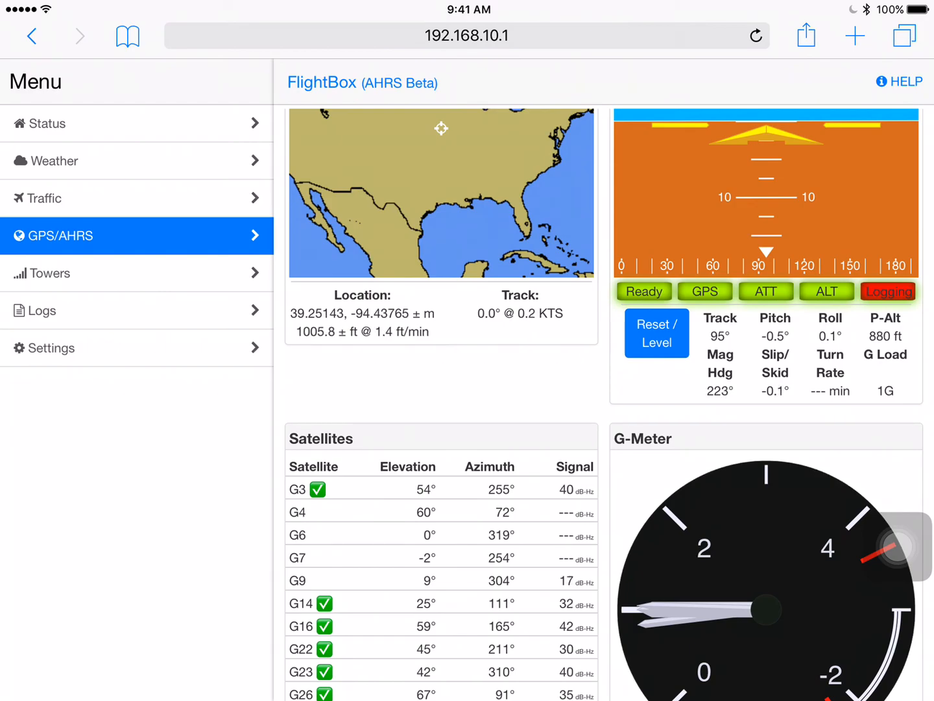
# Scroll down to reveal the full Satellites table and the G-Meter.
pyautogui.scroll(-3)
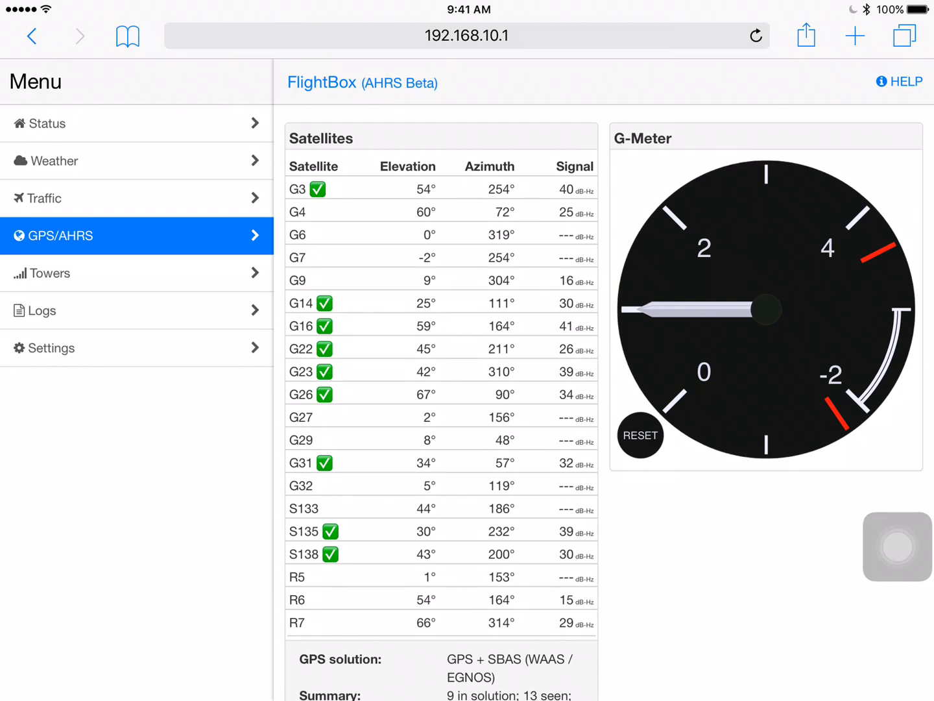
# Look over the Towers list, then open the Logs page with stratux.log download links.
pyautogui.click(48, 273)
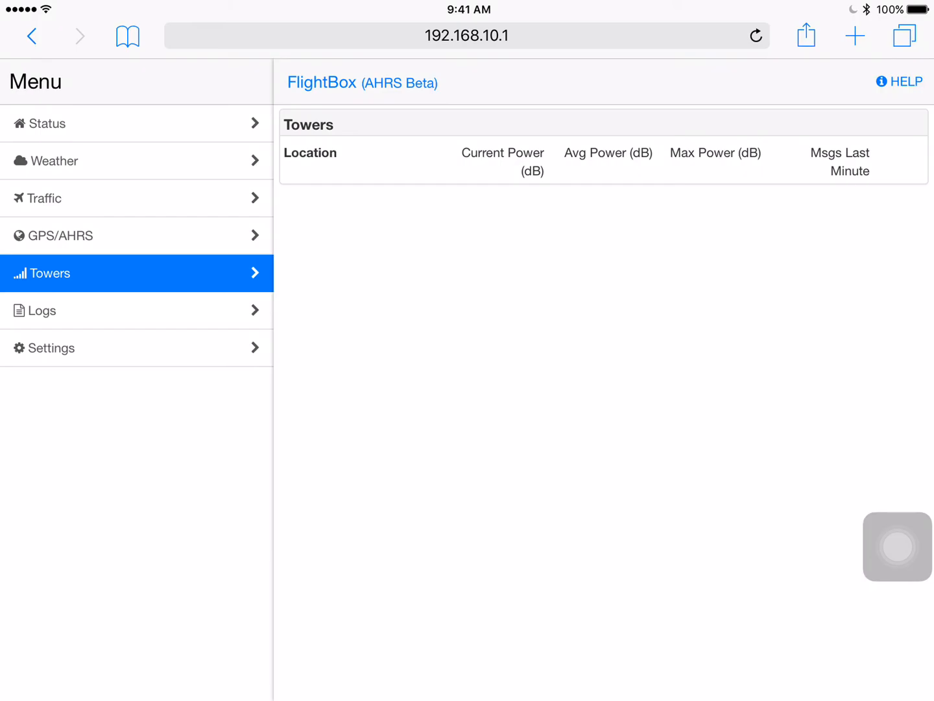
pyautogui.click(44, 310)
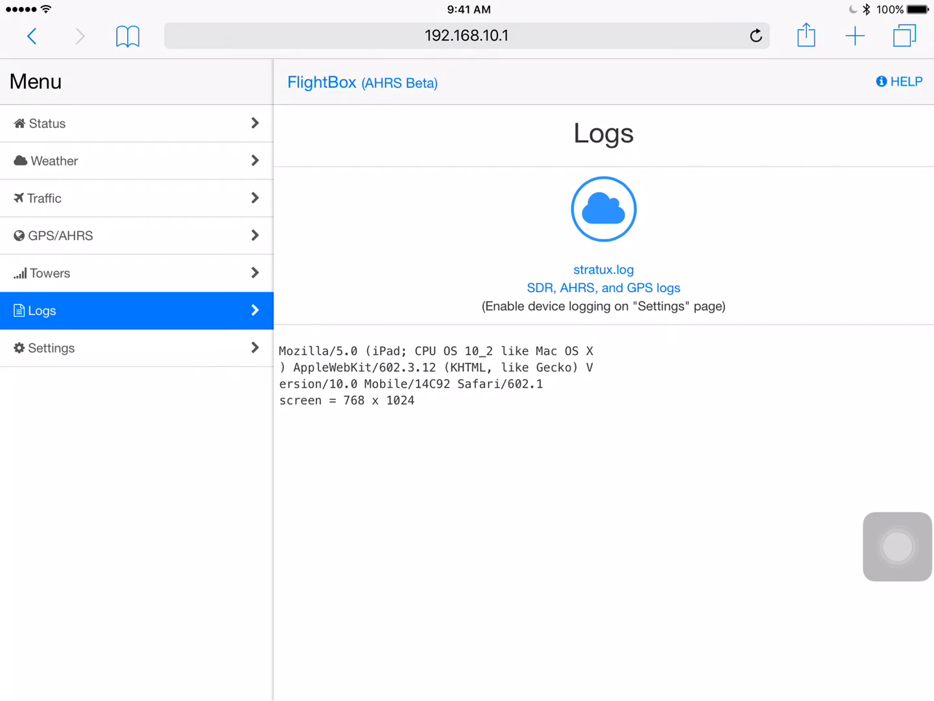
pyautogui.click(49, 348)
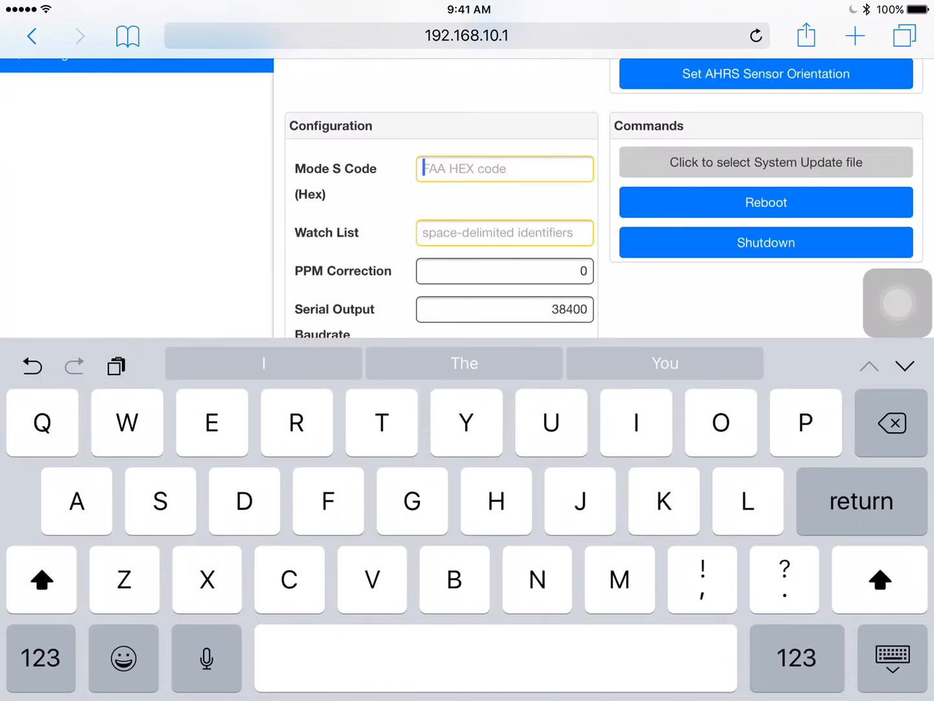
# Enter AC19CA as the Mode S Code (Hex).
pyautogui.click(42, 580)
pyautogui.write('AC1')
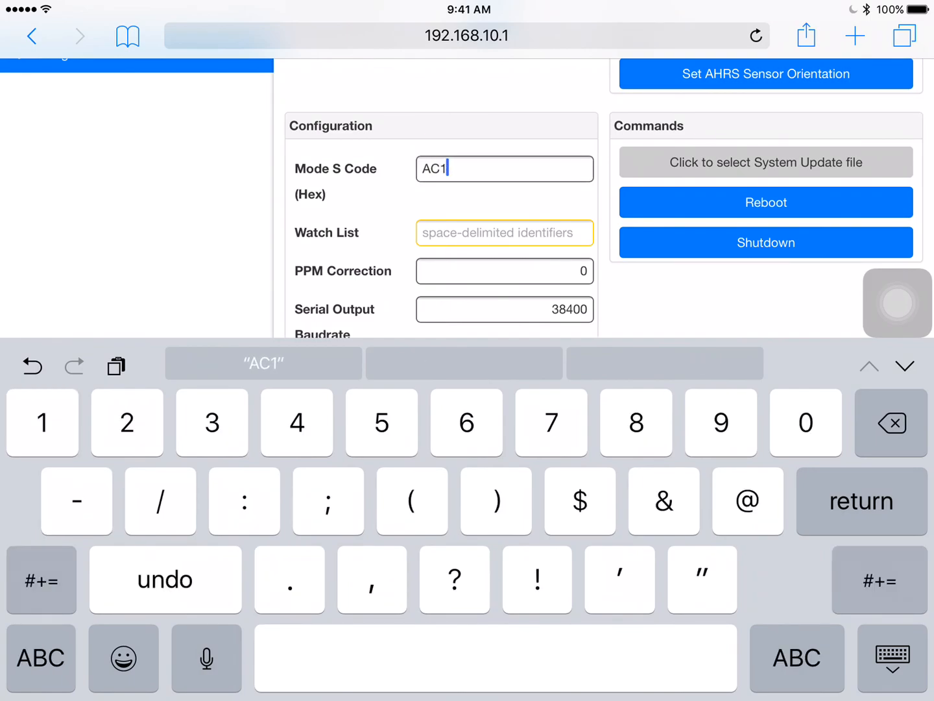
pyautogui.write('0')
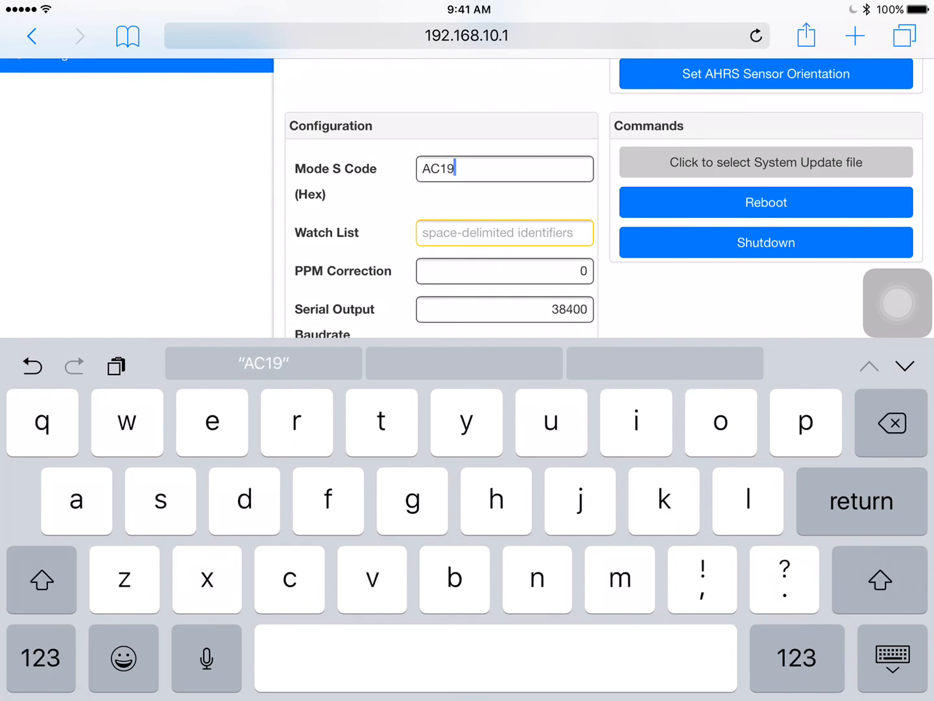
pyautogui.write('CA')
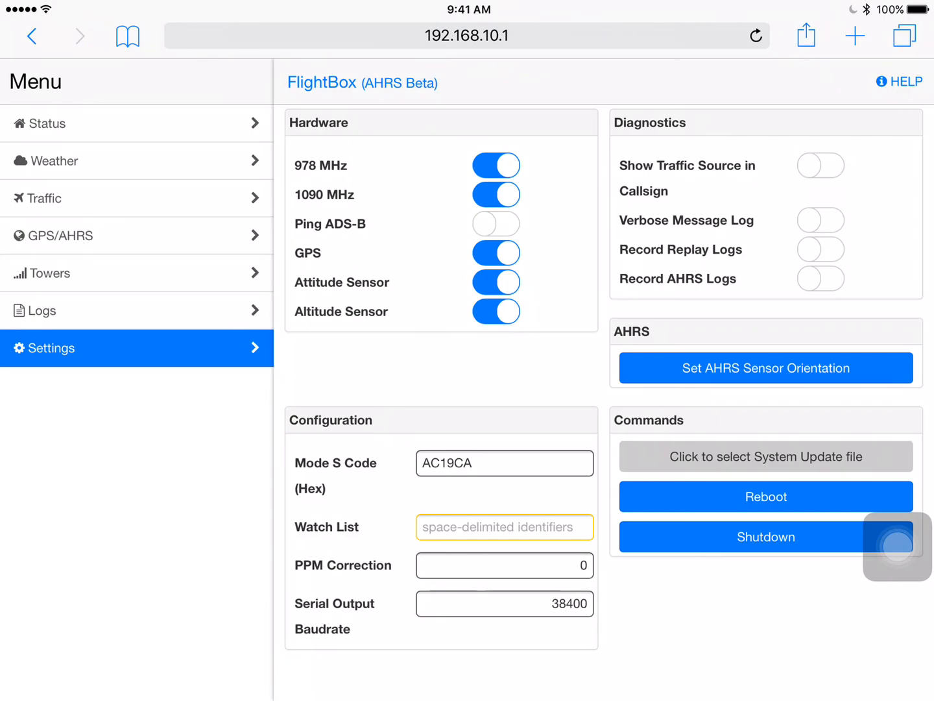
# Enter the stations GPH and MCI into the Watch List field.
pyautogui.click(505, 527)
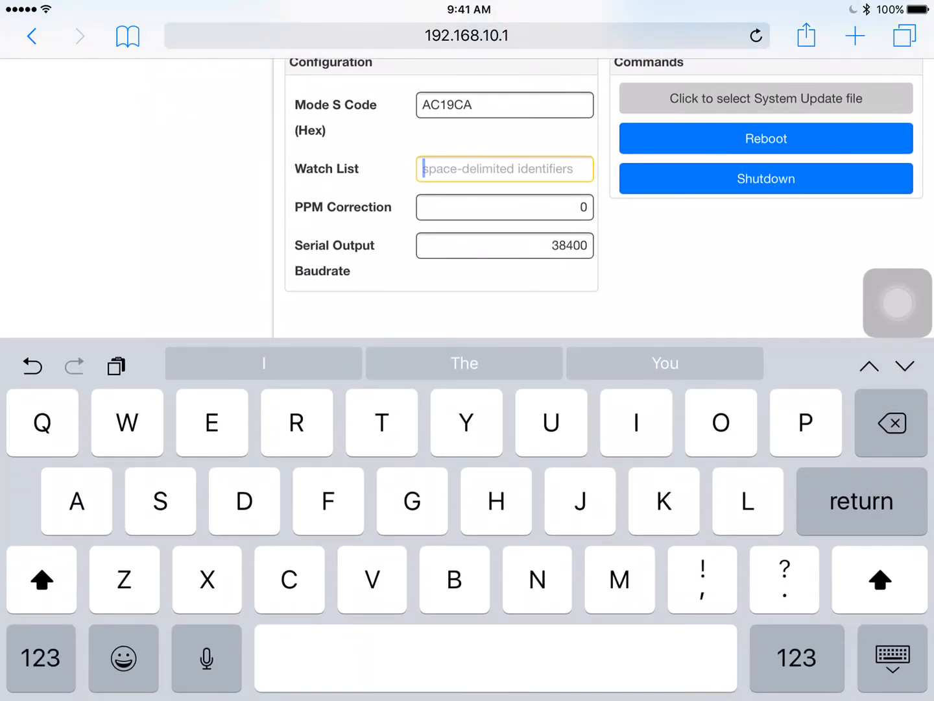
pyautogui.write('Gp')
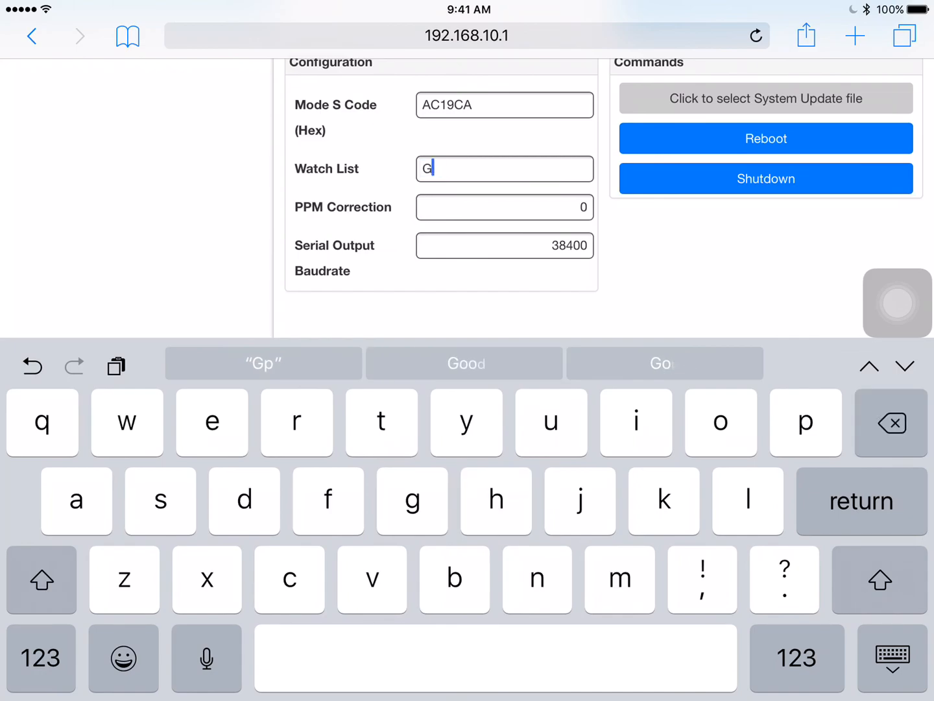
pyautogui.write('P')
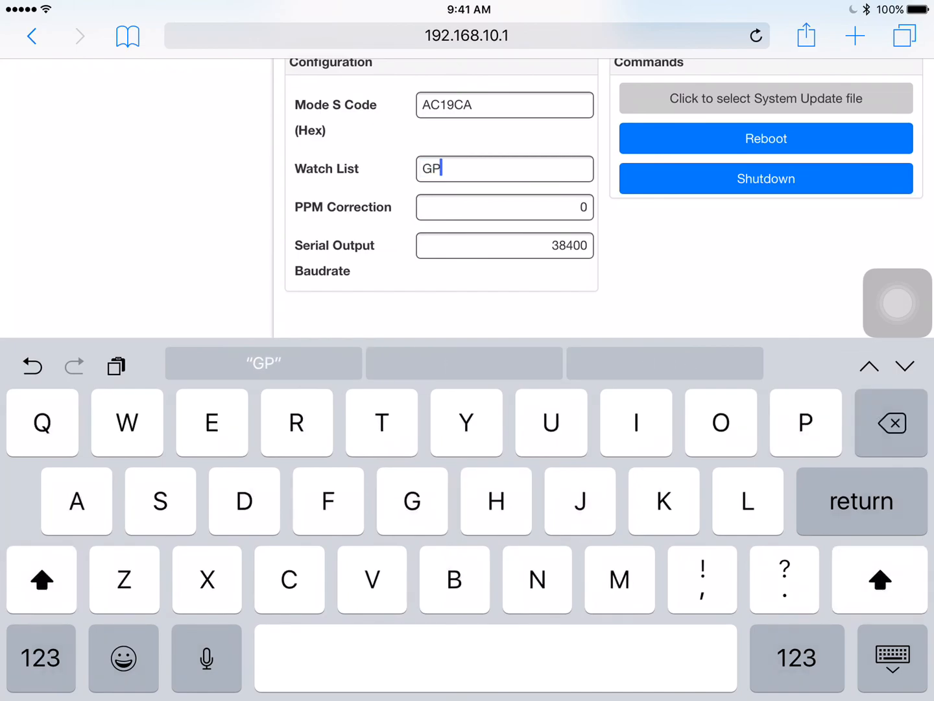
pyautogui.write('H')
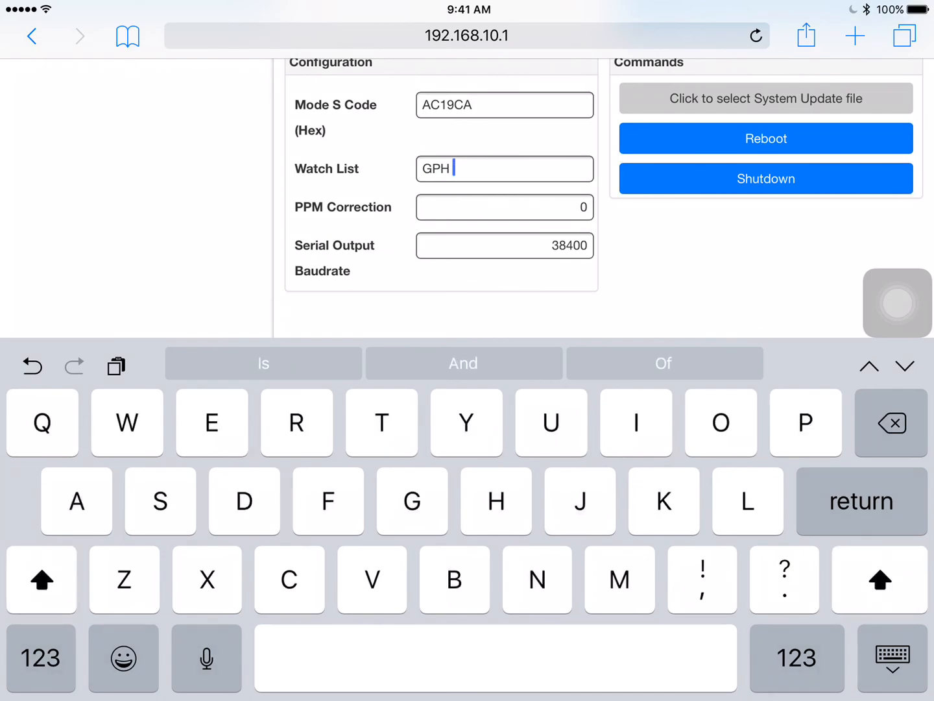
pyautogui.write('MCI')
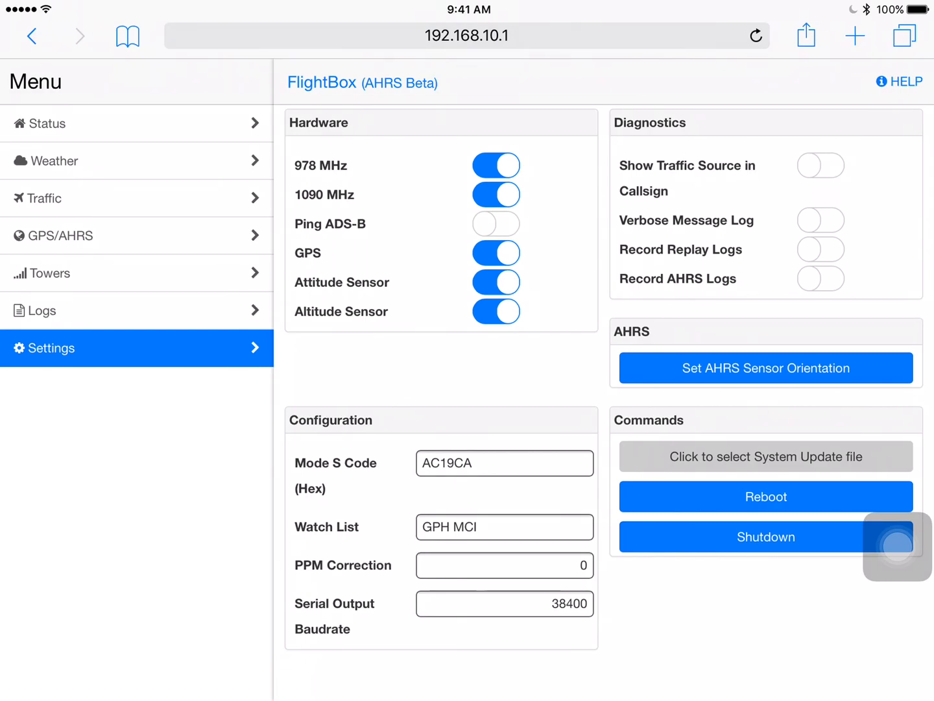
# Return to the FlightBox Status page after finishing the GPH MCI Watch List.
pyautogui.click(47, 123)
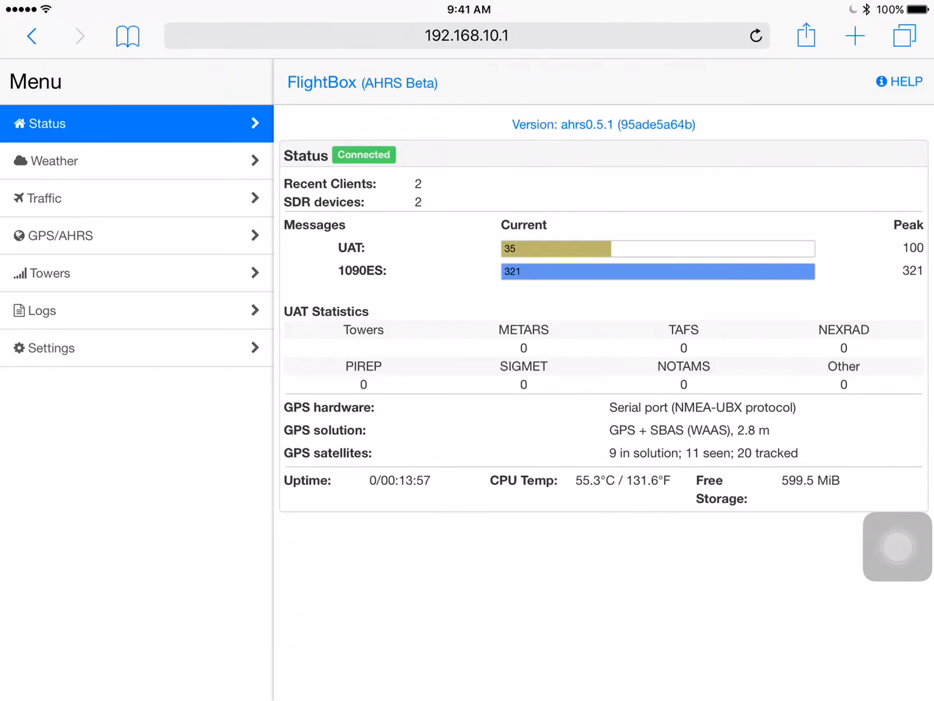